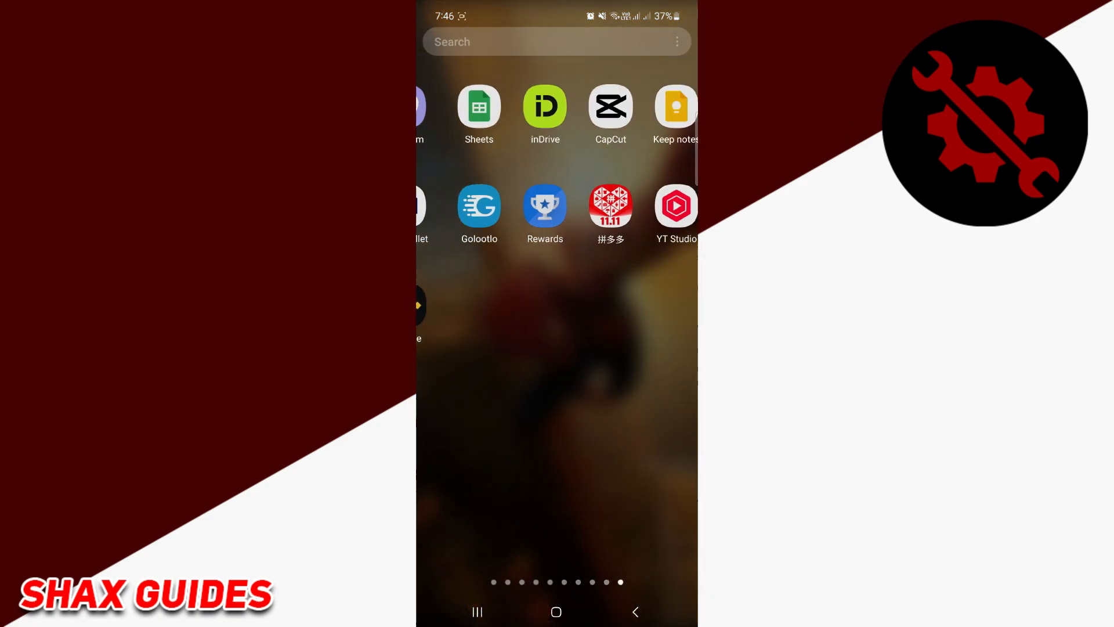
- Launch the YT Studio app from the home screen
{"action": "left_click", "coordinate": [675, 204]}
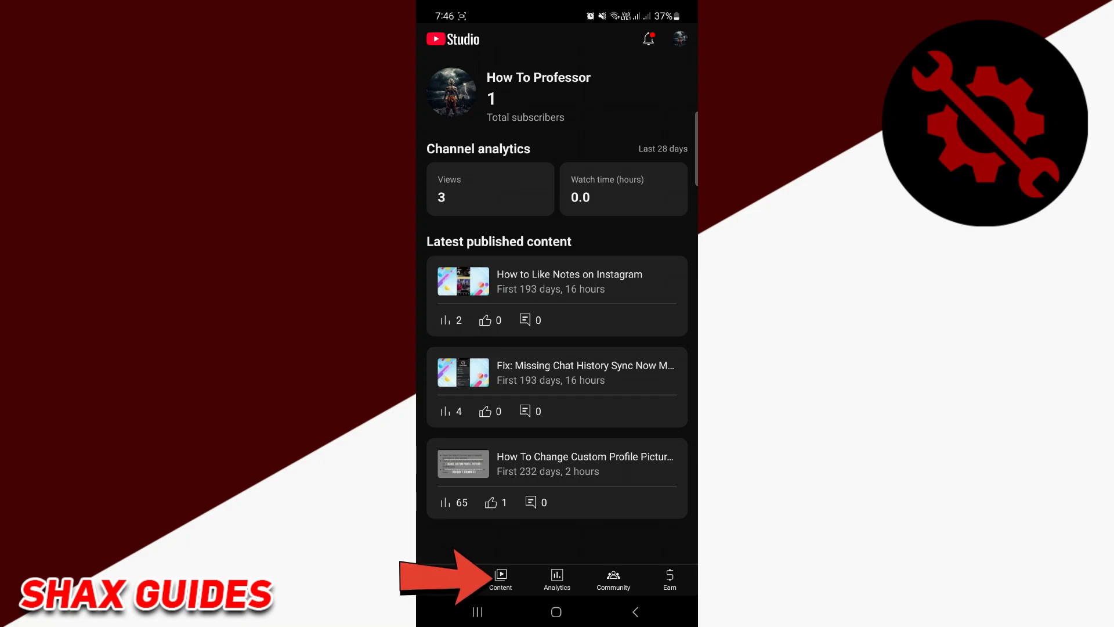
- Save the 'Fix: Missing Chat History' video from the Content list to the device
{"action": "left_click", "coordinate": [499, 579]}
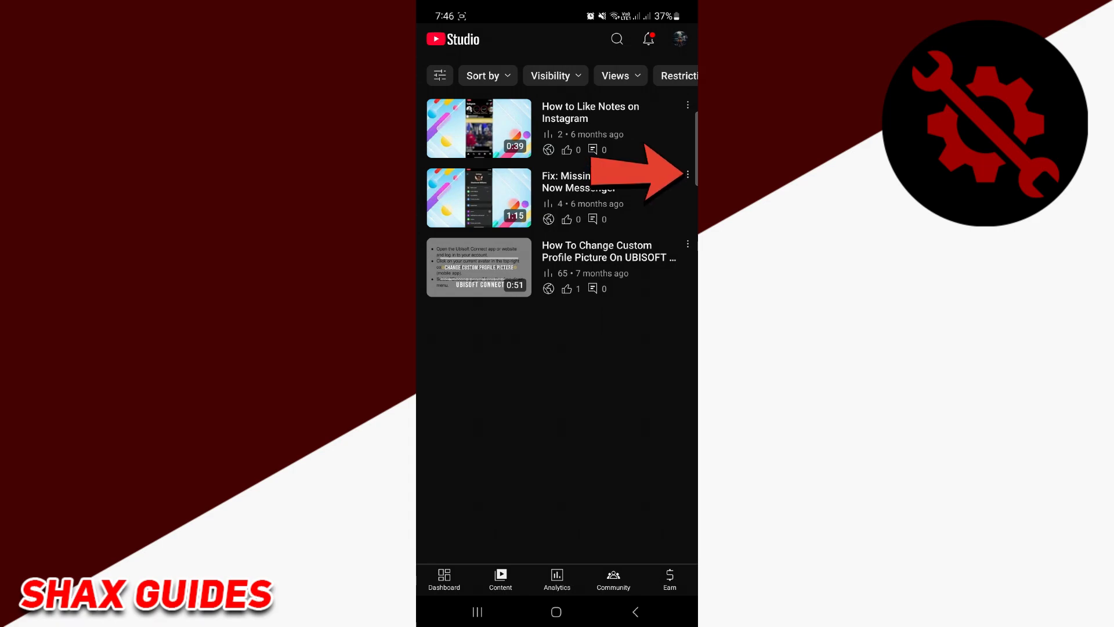
{"action": "left_click", "coordinate": [686, 173]}
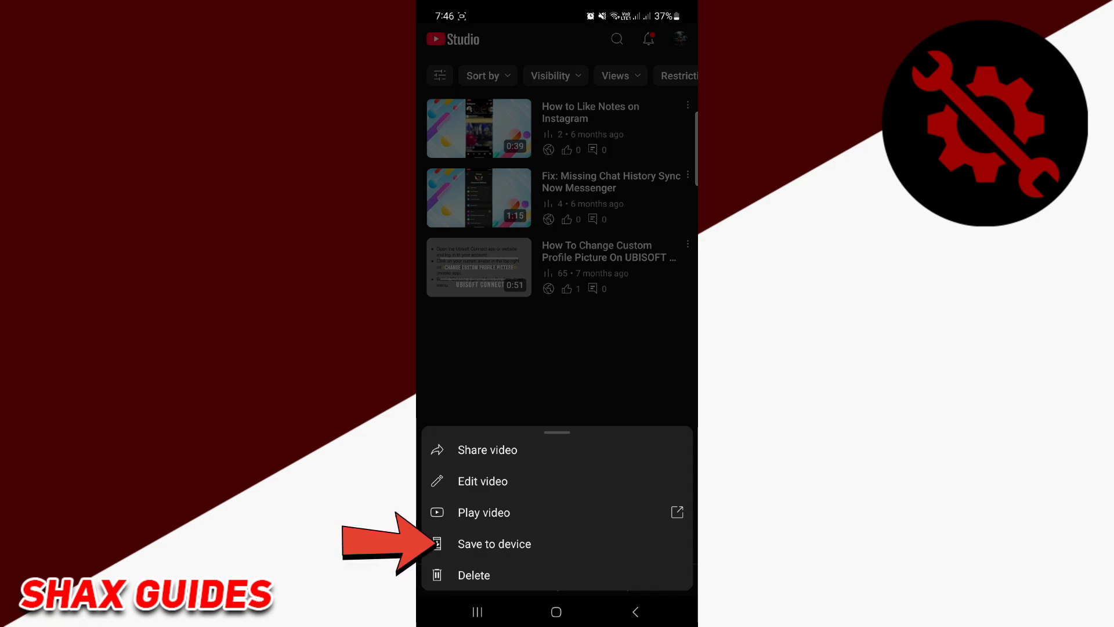
{"action": "left_click", "coordinate": [494, 544]}
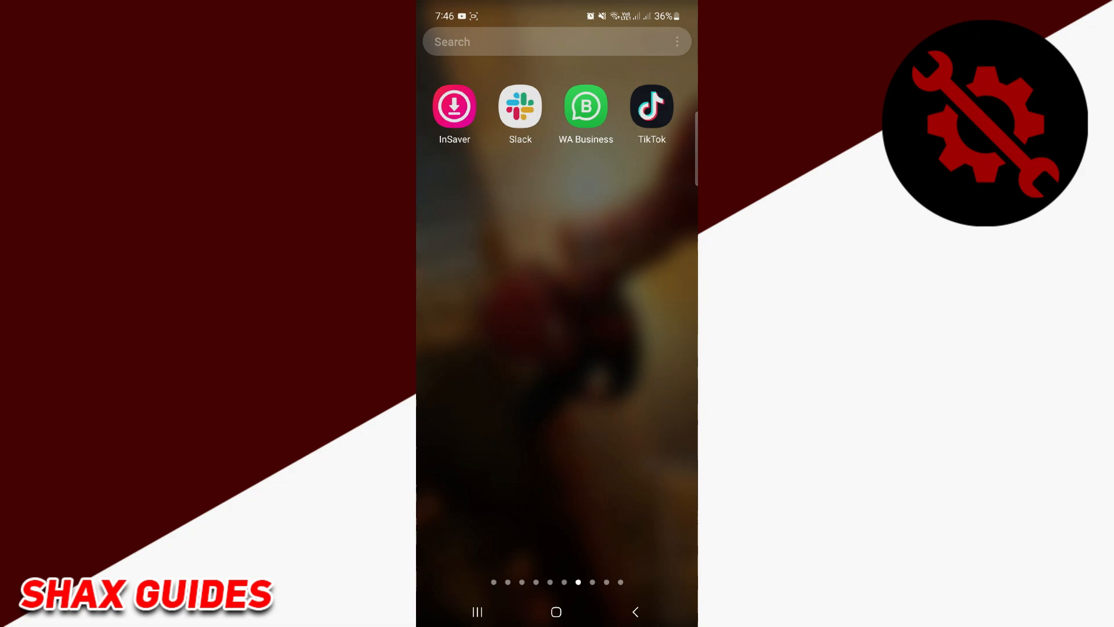
- Swipe to the Samsung folder and launch My Files
{"action": "scroll", "scroll_direction": "left", "scroll_amount": 3}
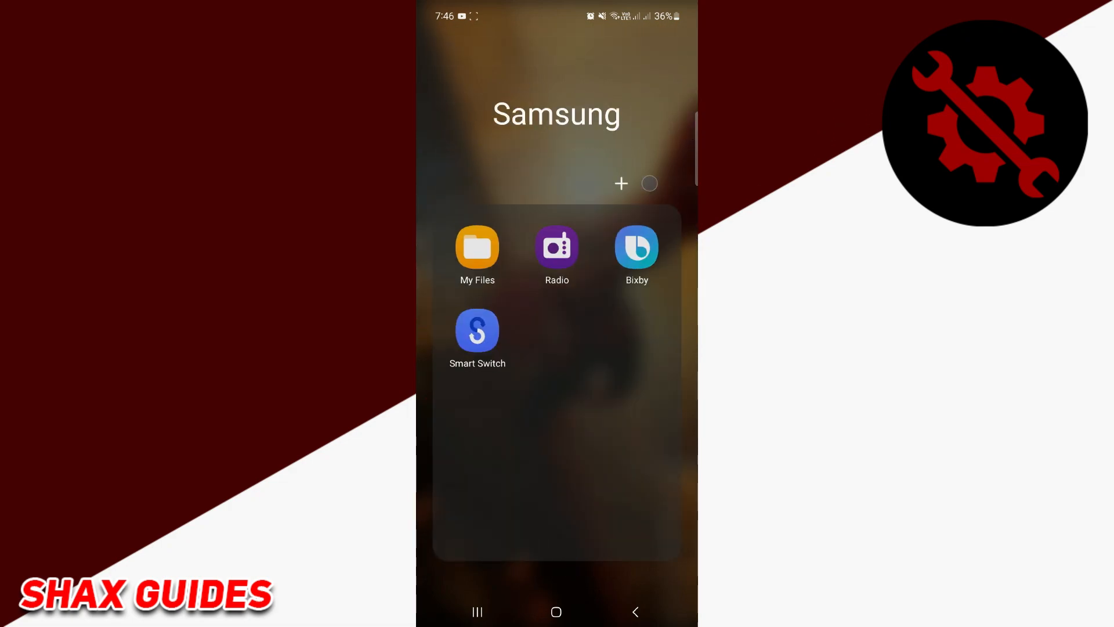
{"action": "left_click", "coordinate": [477, 249]}
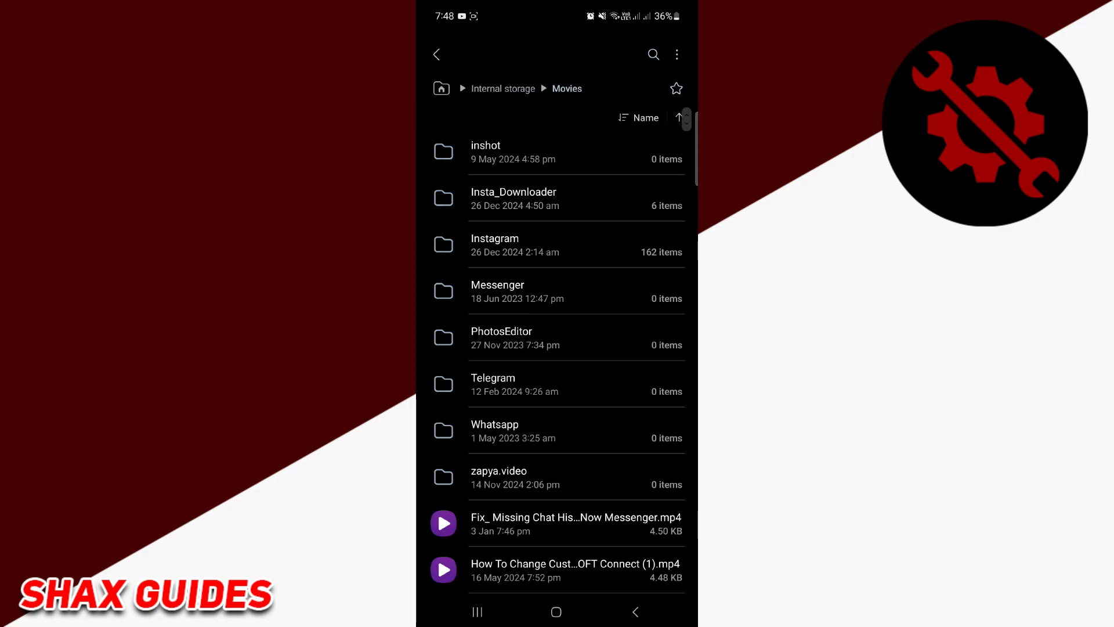
- Select the 'Fix_ Missing Chat History' .mp4 file and show its More actions
{"action": "scroll", "scroll_direction": "down", "scroll_amount": 3}
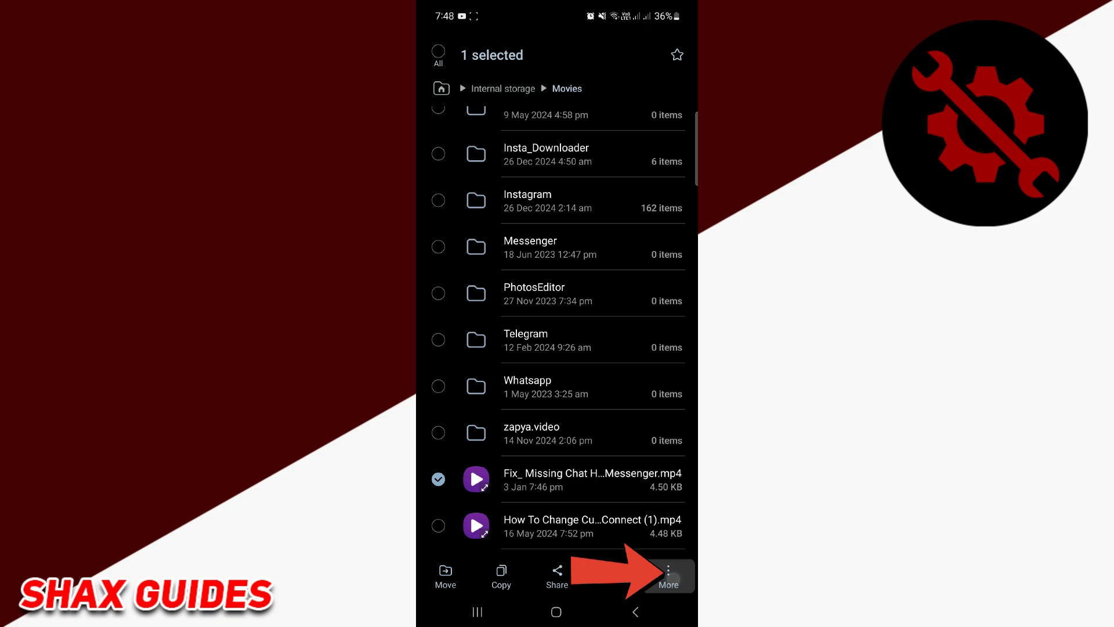
{"action": "left_click", "coordinate": [666, 573]}
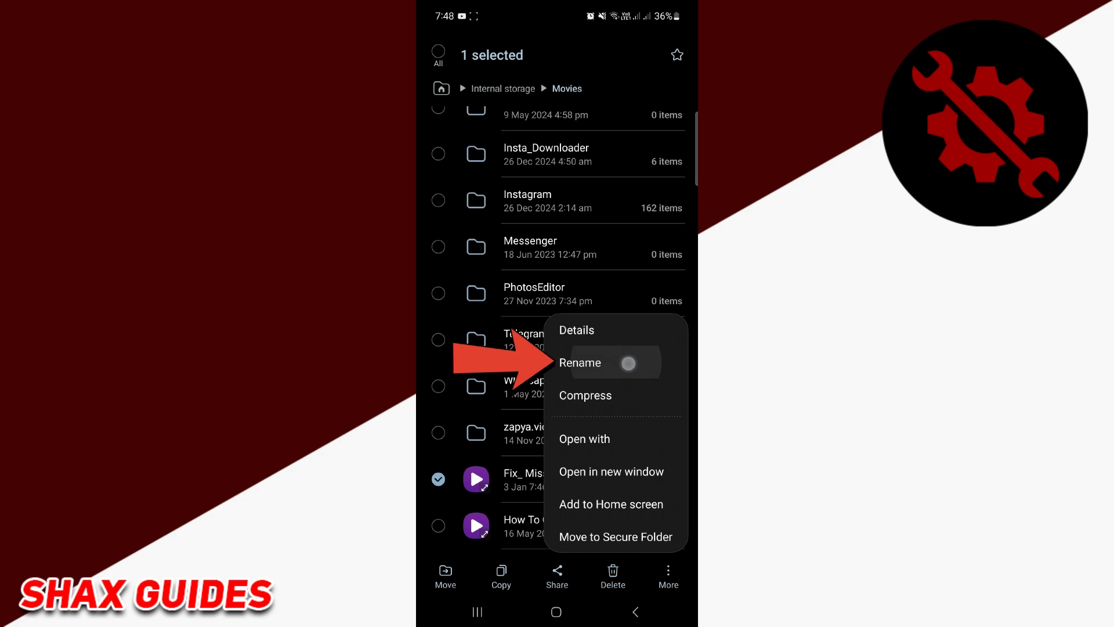
- Rename the video file's extension from .mp4 to .mp3
{"action": "left_click", "coordinate": [582, 362]}
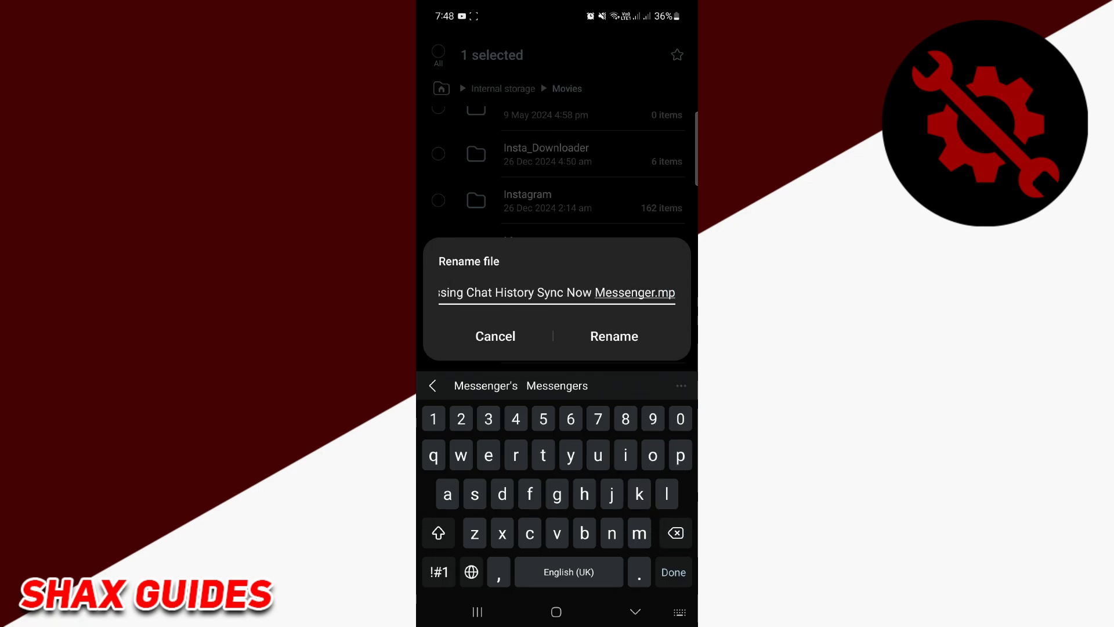
{"action": "type", "text": "3"}
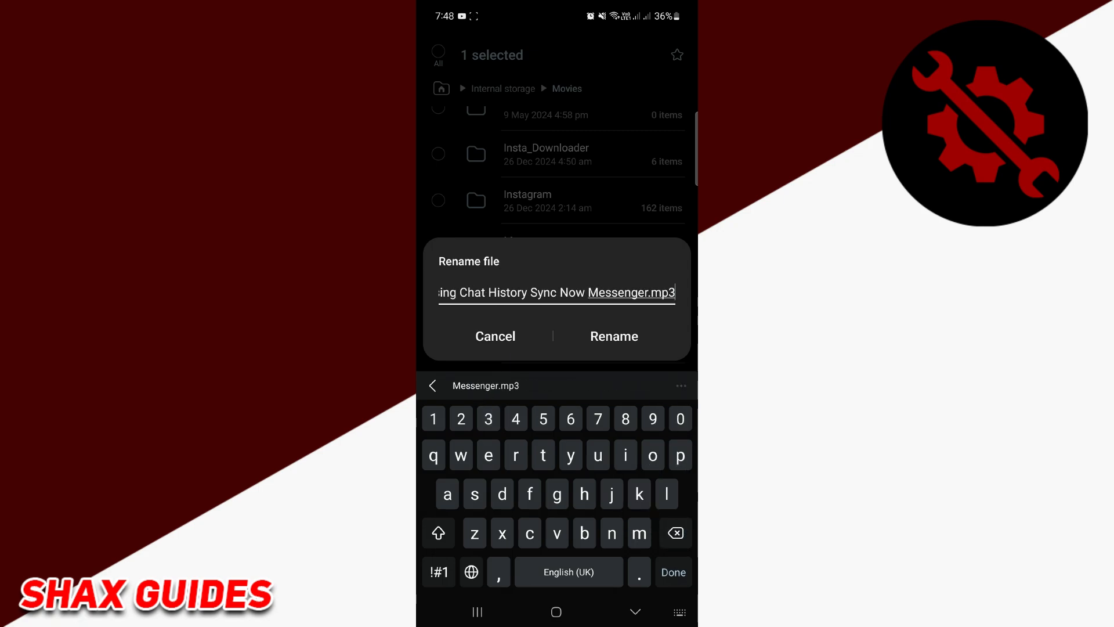
{"action": "left_click", "coordinate": [612, 335]}
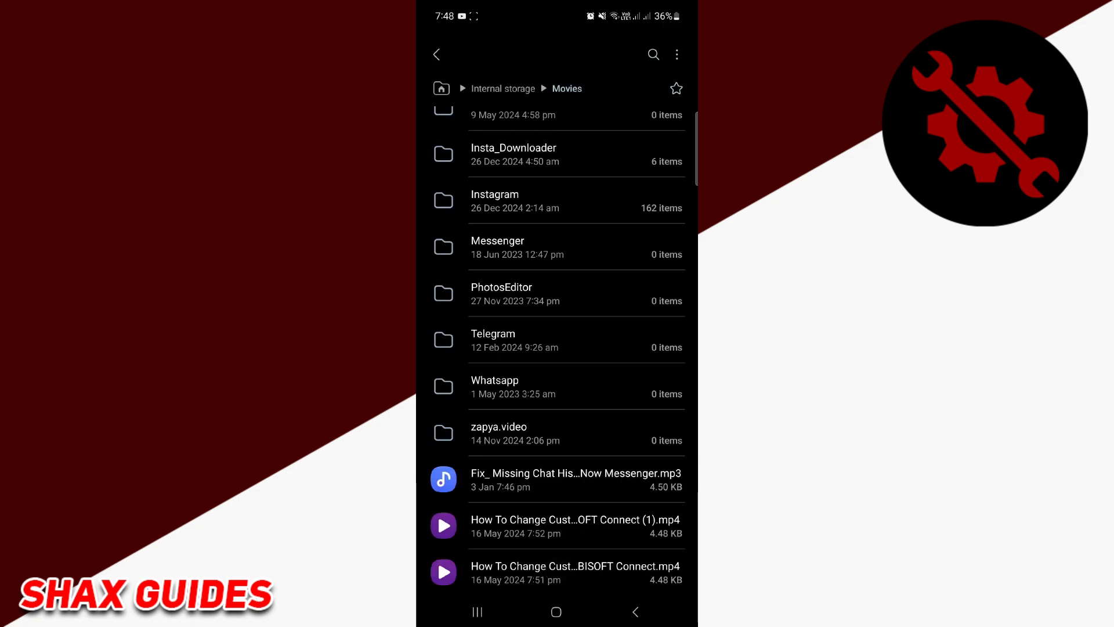
- Play the renamed .mp3 file in YouTube Music
{"action": "left_click", "coordinate": [573, 480]}
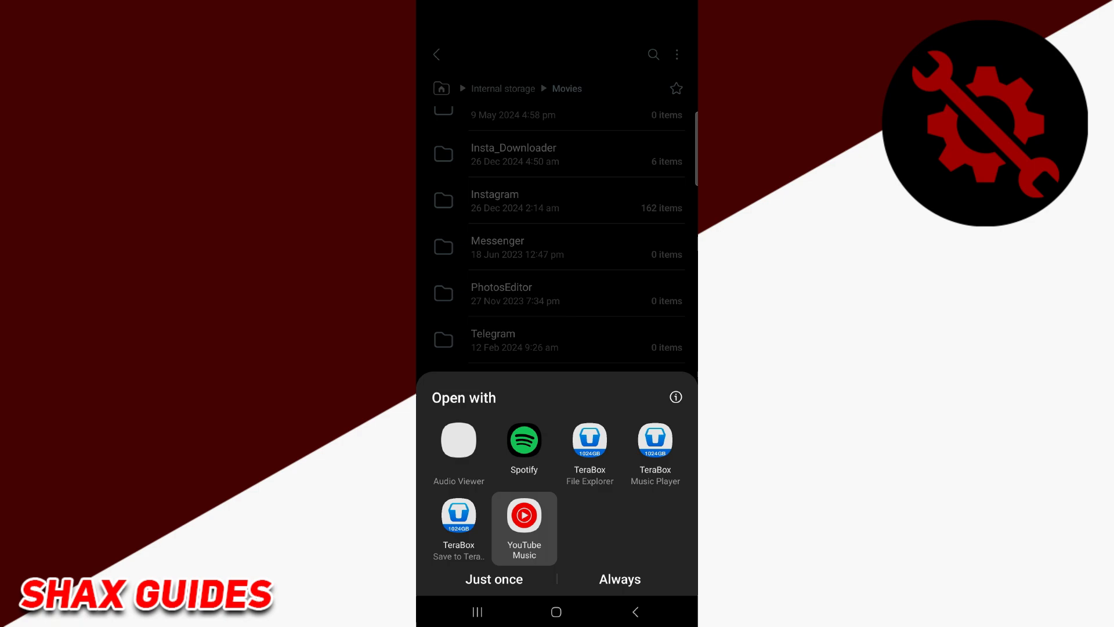
{"action": "left_click", "coordinate": [492, 579]}
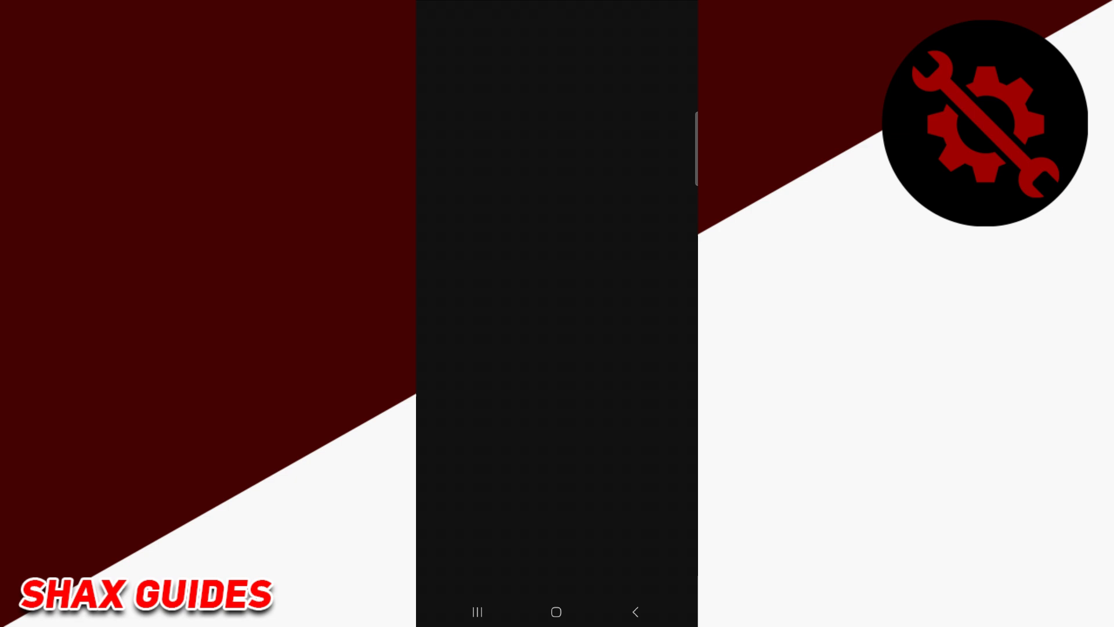